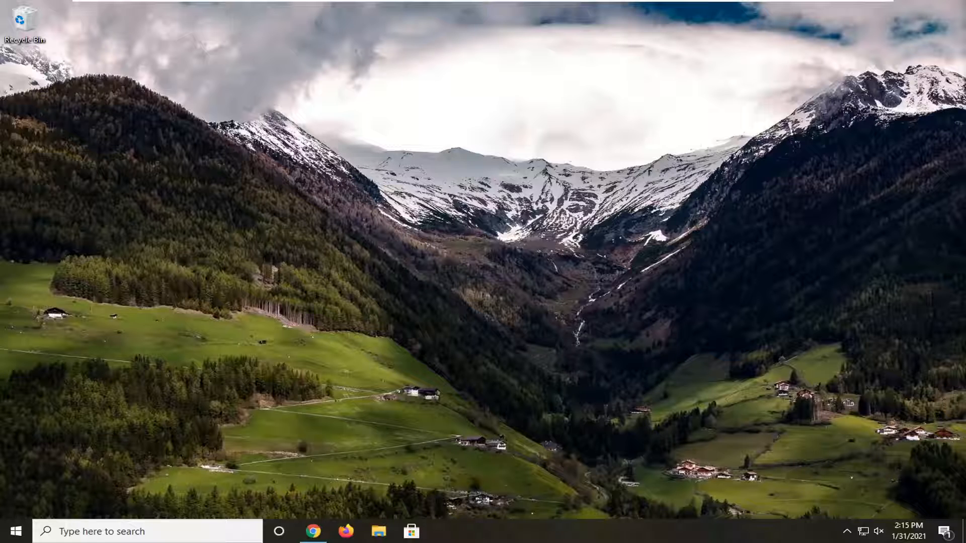
# Search the Start menu for 'microsoft store' and launch the Microsoft Store app.
pyautogui.click(9, 531)
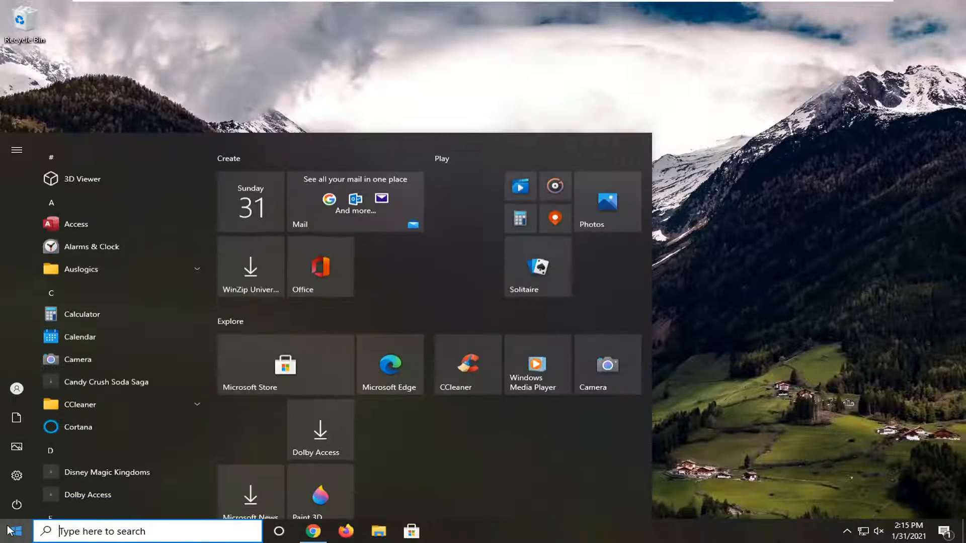
pyautogui.write('microsoft Store')
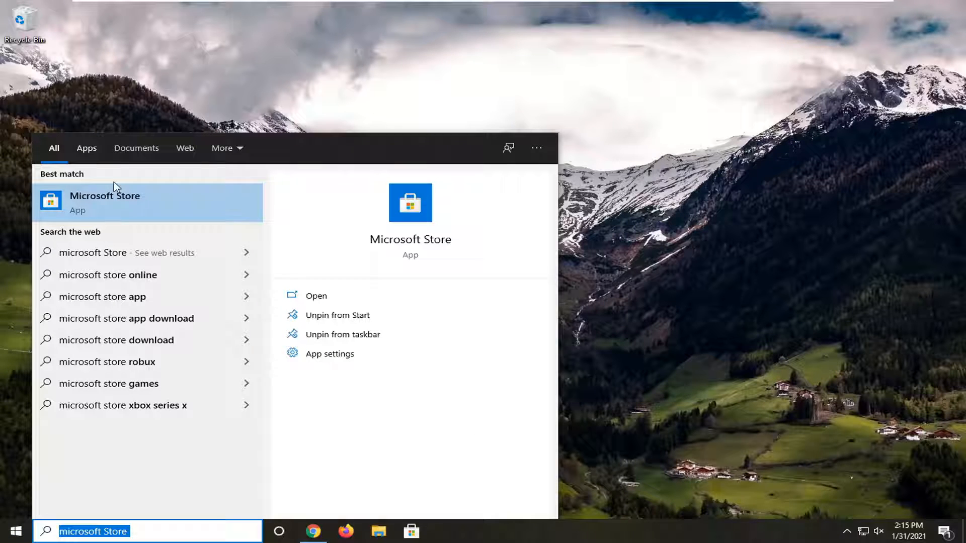
pyautogui.moveTo(81, 206)
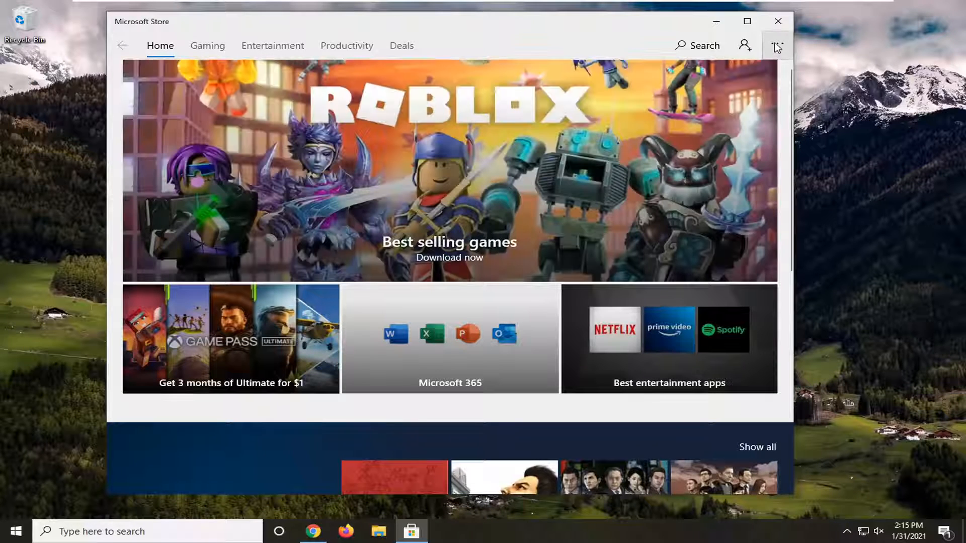
pyautogui.moveTo(761, 50)
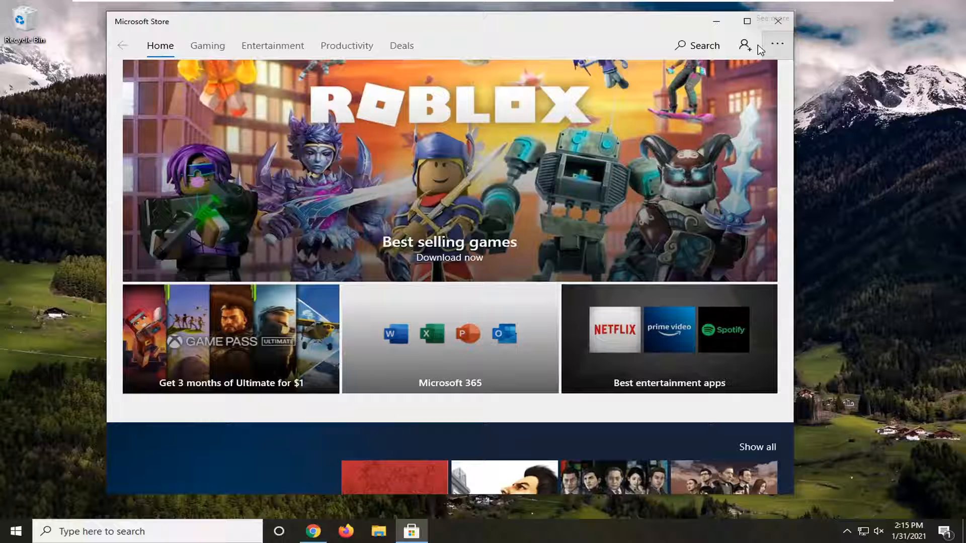
# Reach the Store's Settings page from the See more (...) options.
pyautogui.click(777, 45)
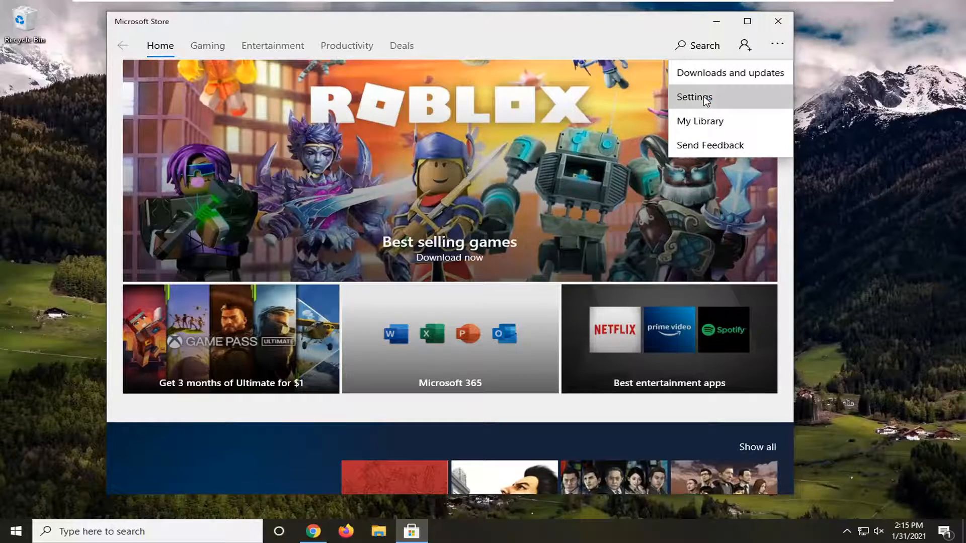
pyautogui.click(693, 97)
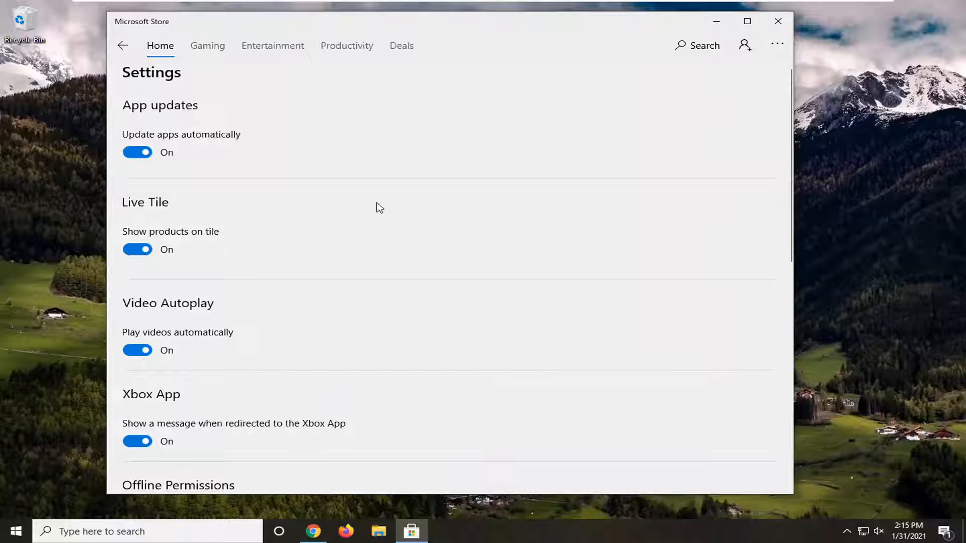
pyautogui.moveTo(155, 142)
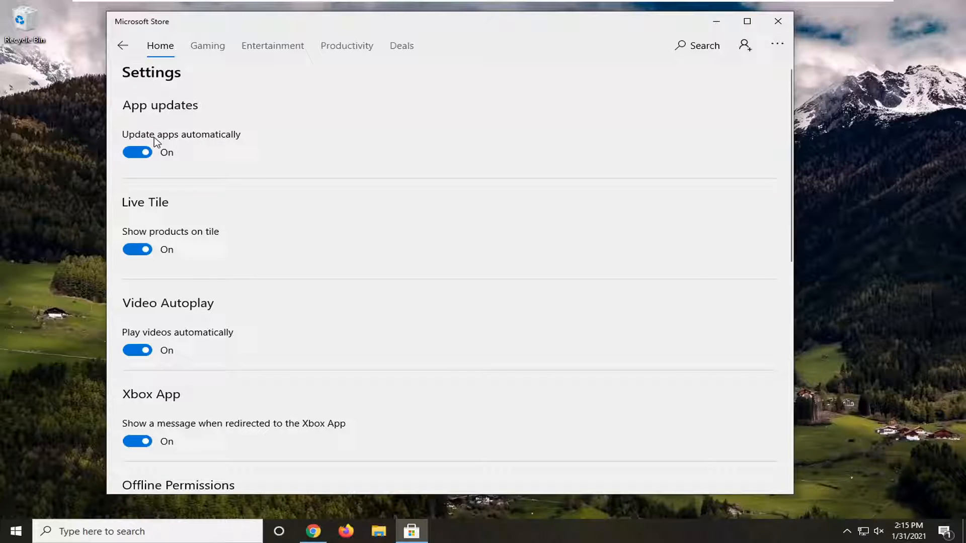
# Turn 'Update apps automatically' Off and close the Store window to the desktop.
pyautogui.click(137, 152)
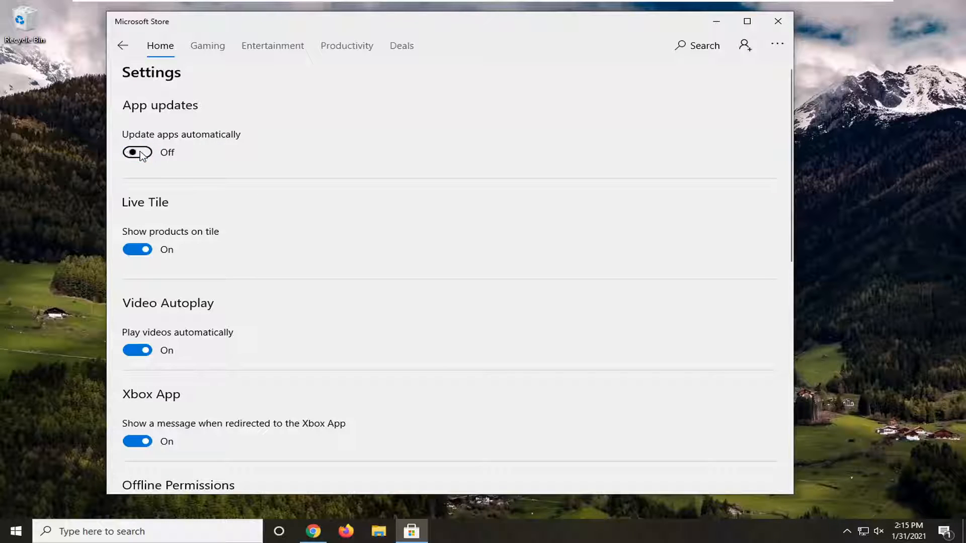
pyautogui.moveTo(141, 163)
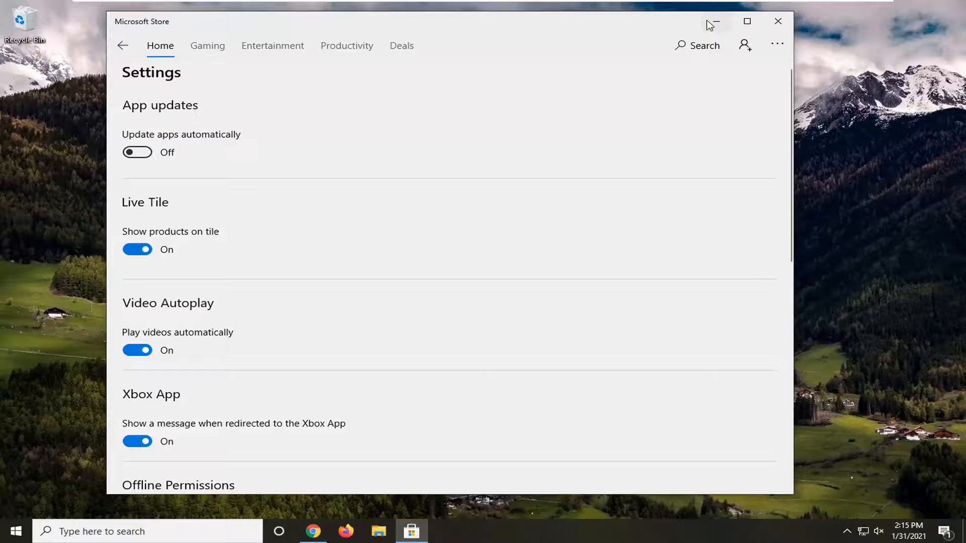
pyautogui.click(712, 21)
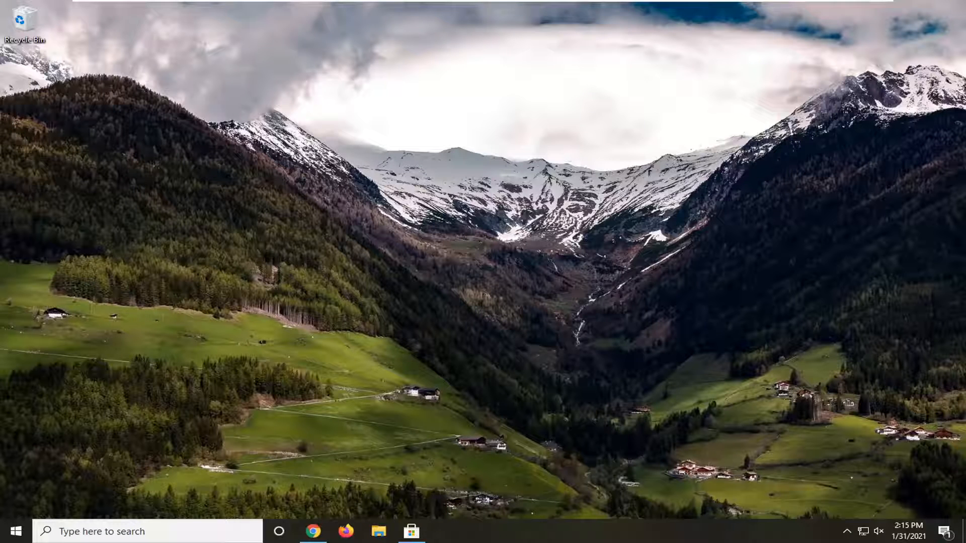